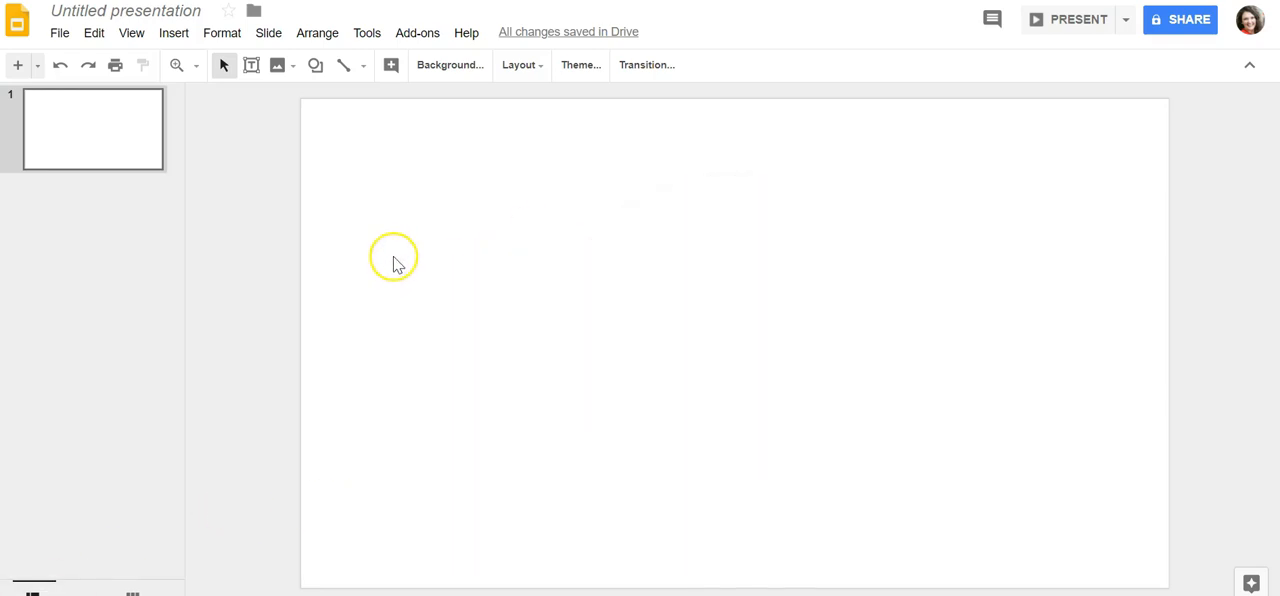
mouse_move(620, 210)
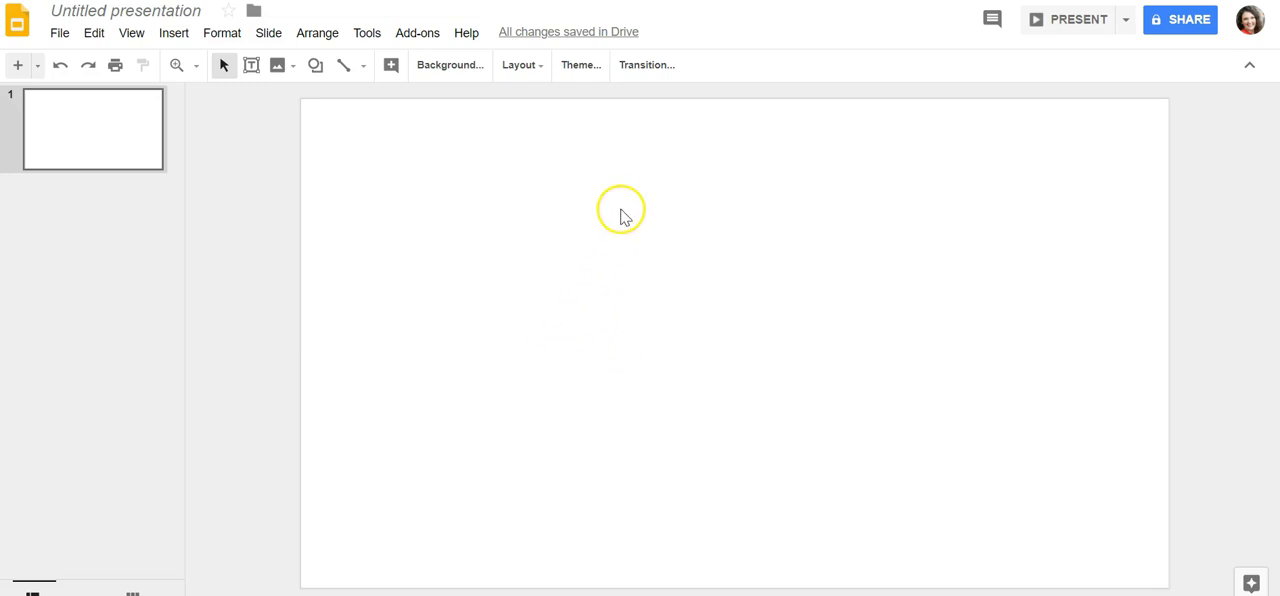
mouse_move(548, 150)
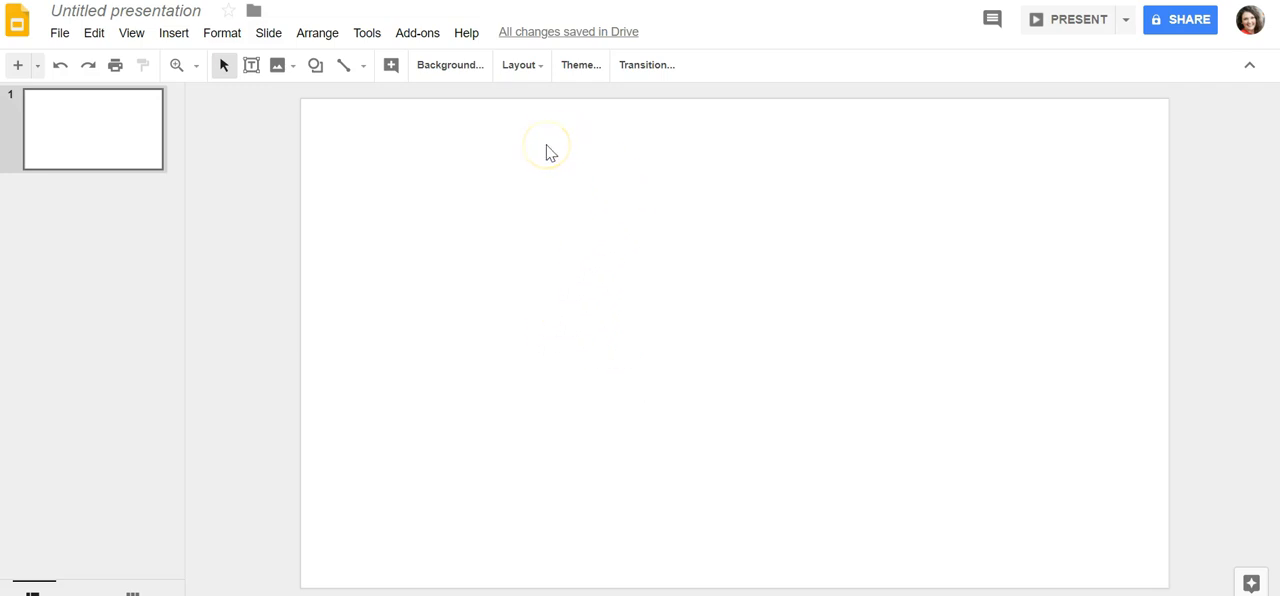
mouse_move(760, 90)
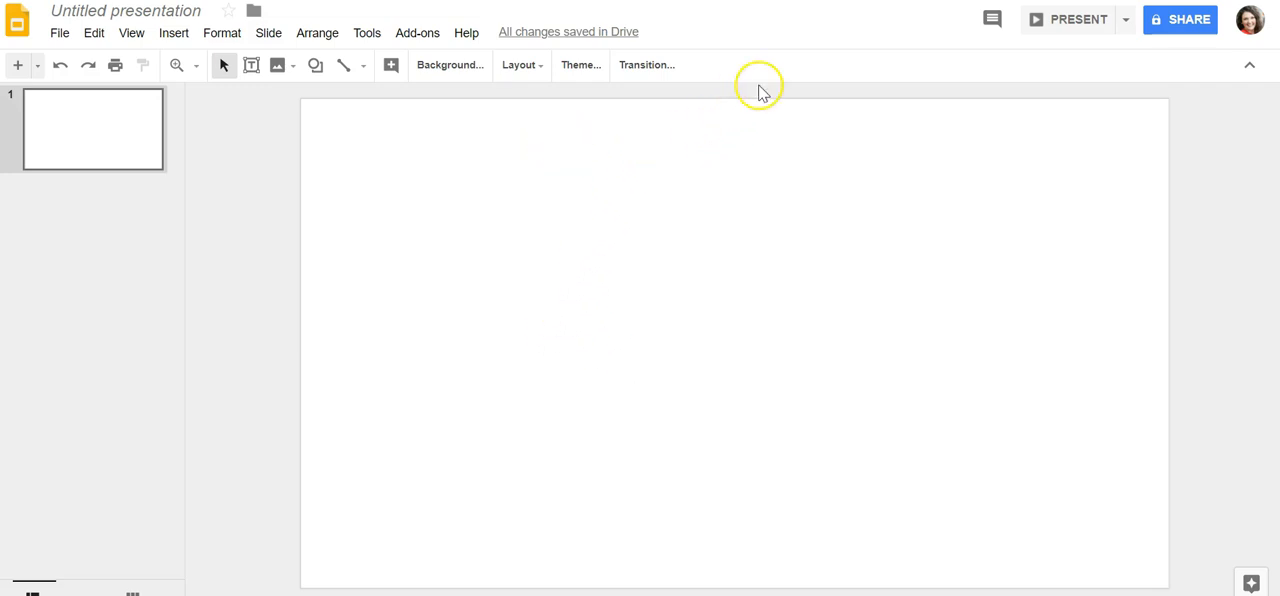
mouse_move(922, 310)
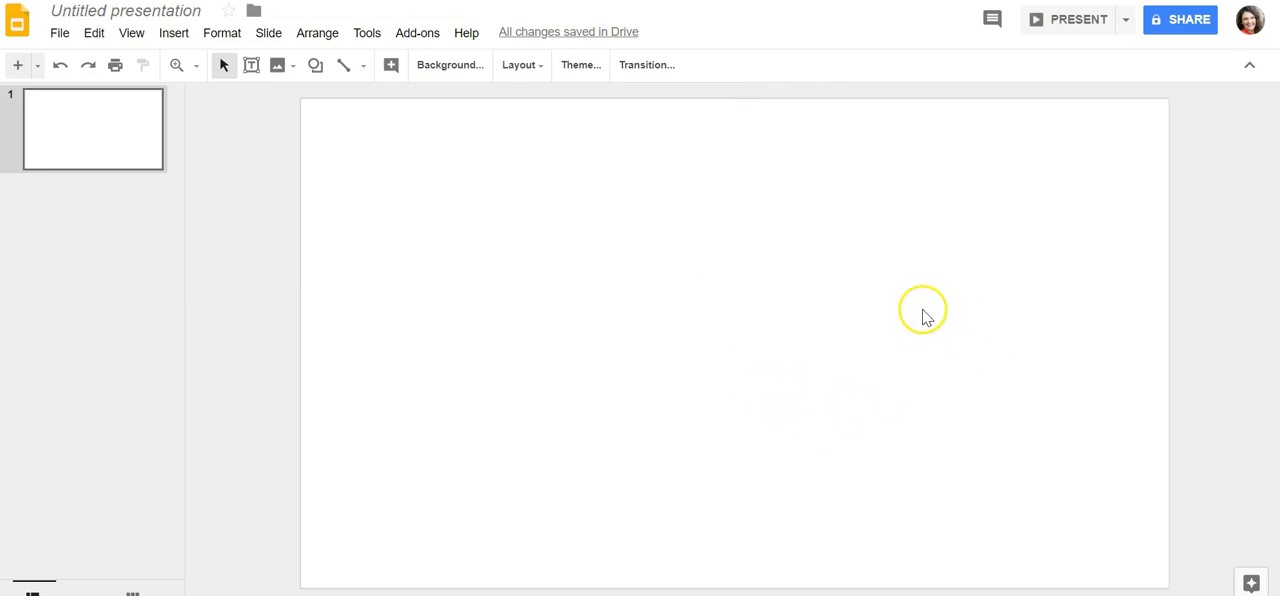
mouse_move(670, 135)
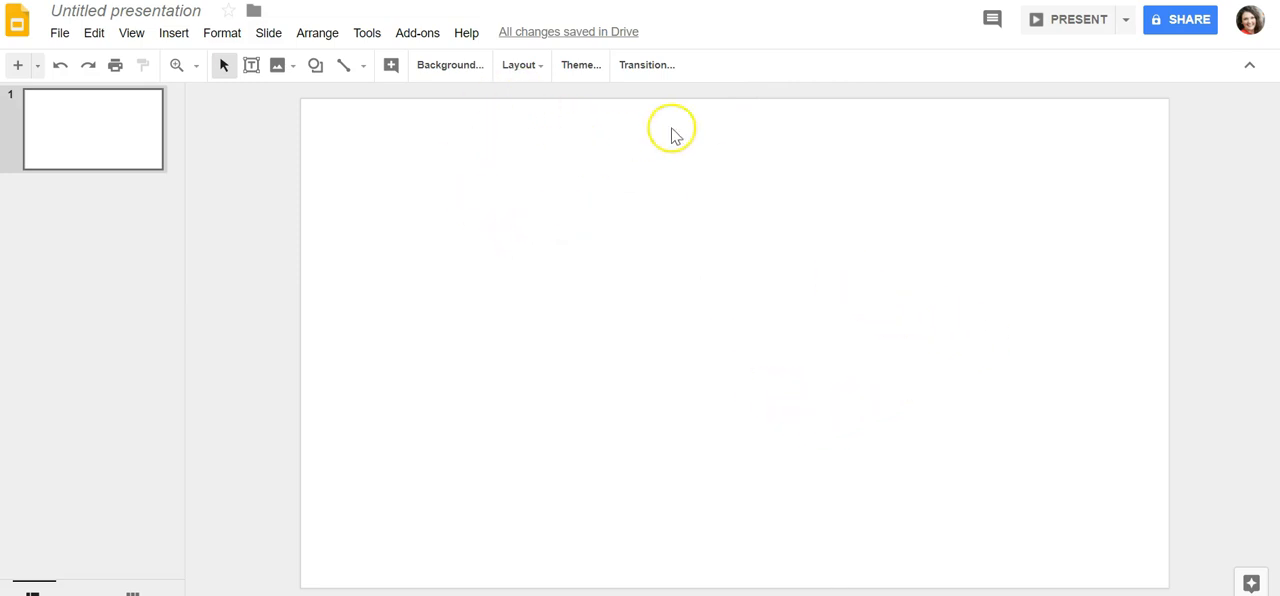
mouse_move(215, 62)
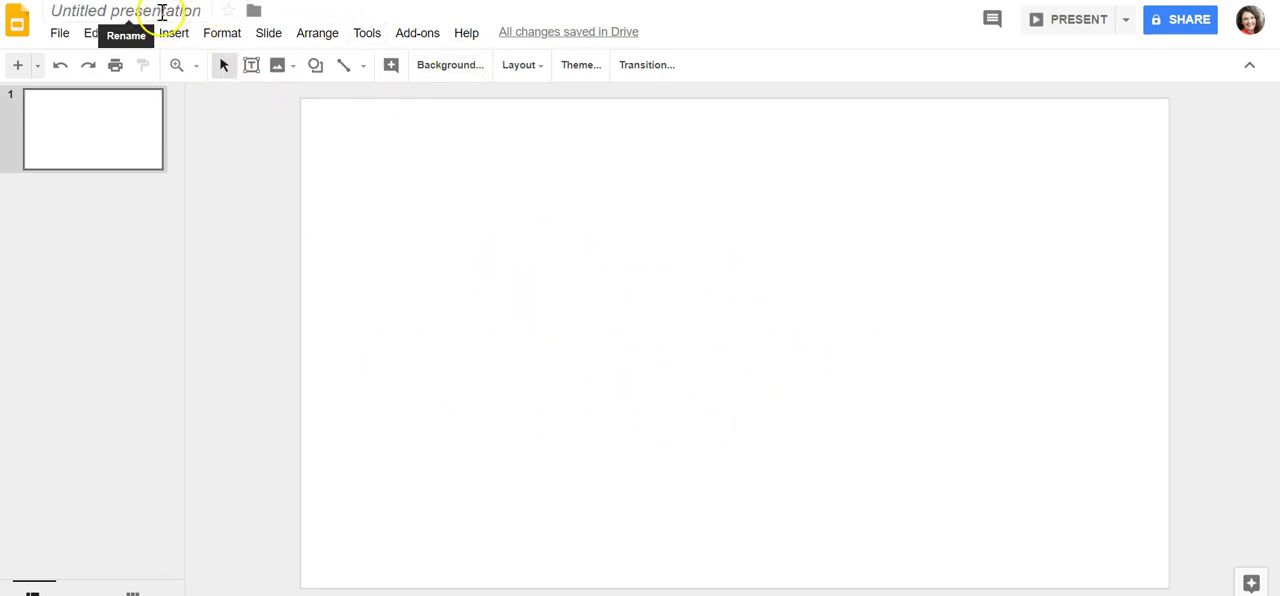
mouse_move(697, 405)
text(Blackout Poem)
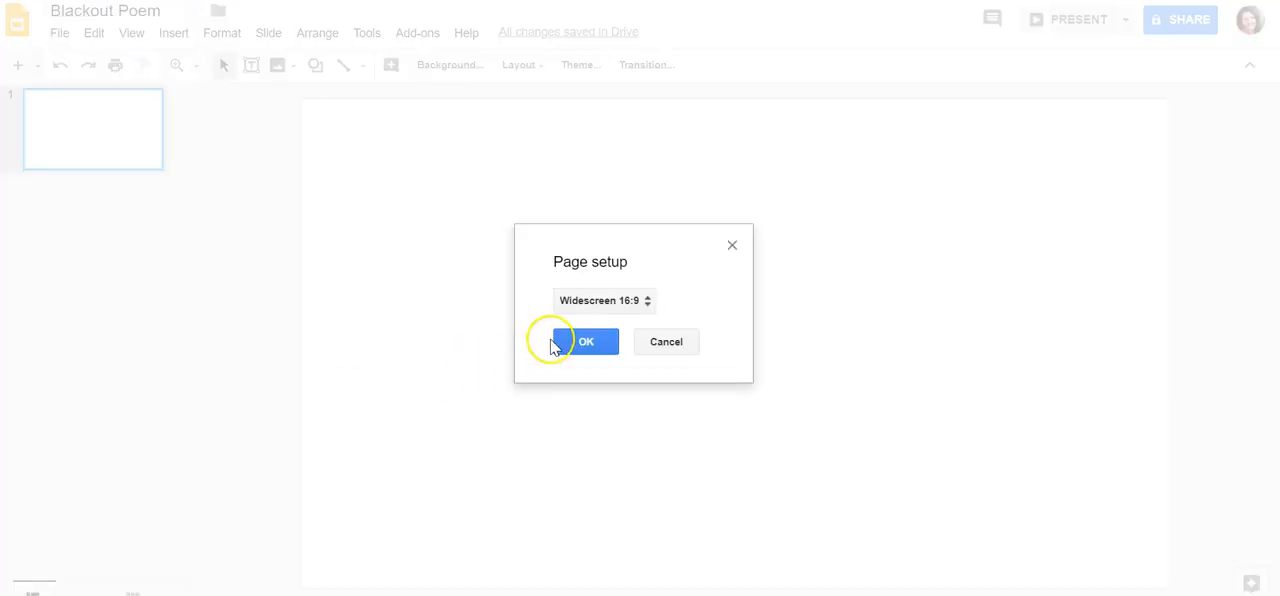
Change the slide to a custom 8.5 × 11 inch portrait page size
click(603, 300)
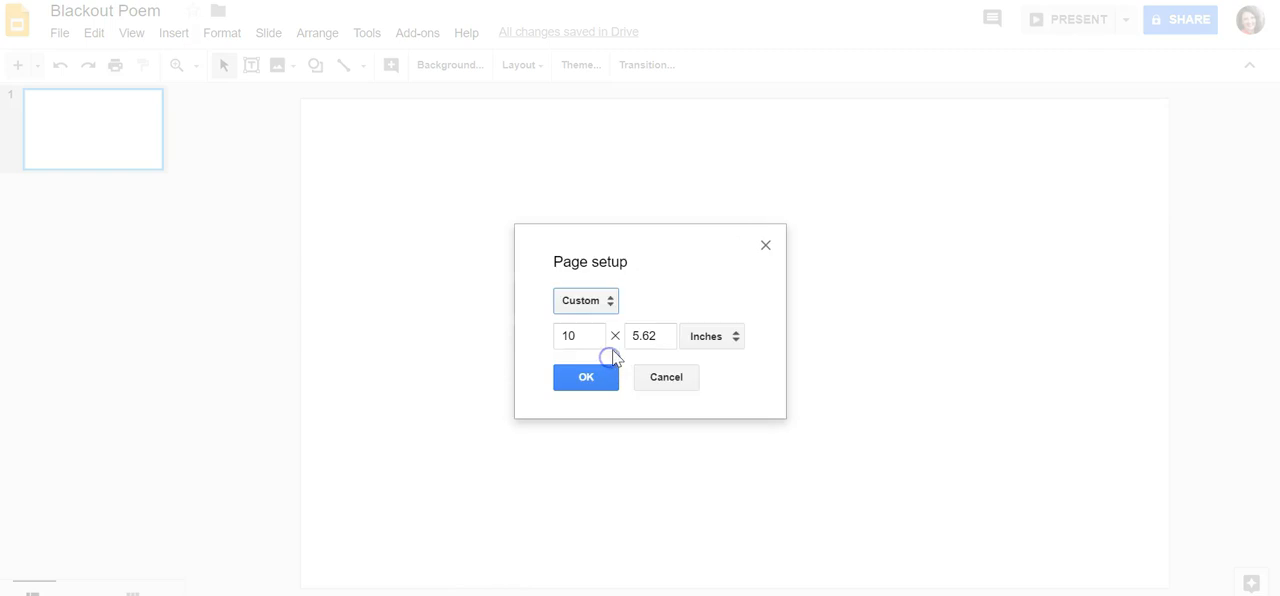
click(578, 335)
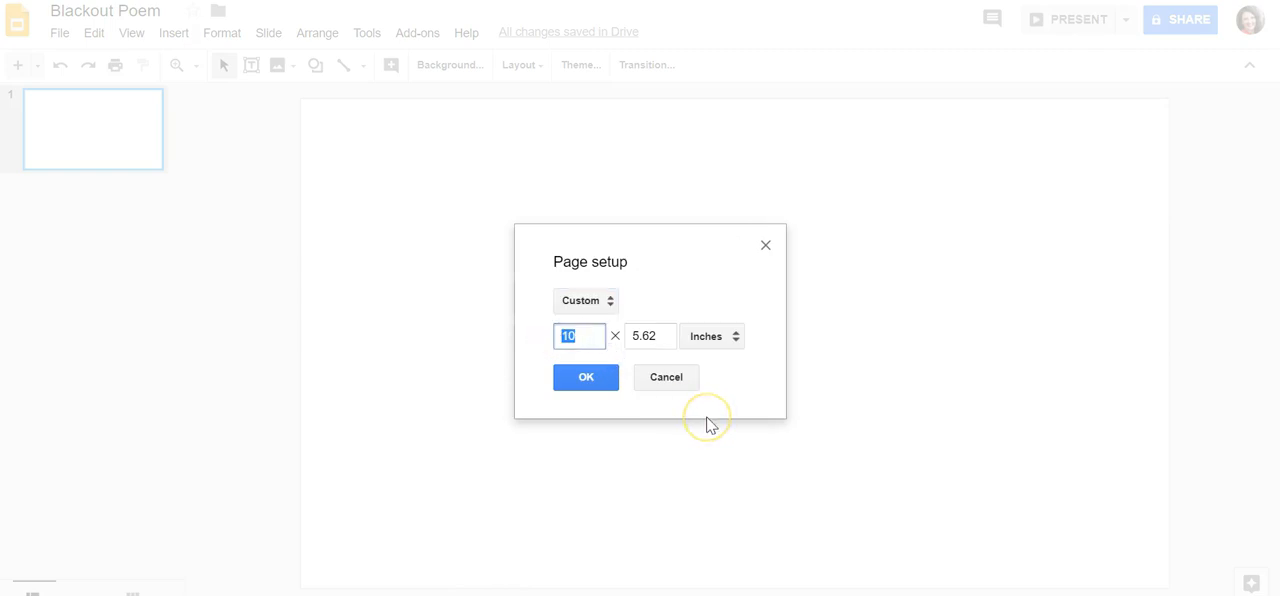
text(8.5)
click(651, 336)
text(11)
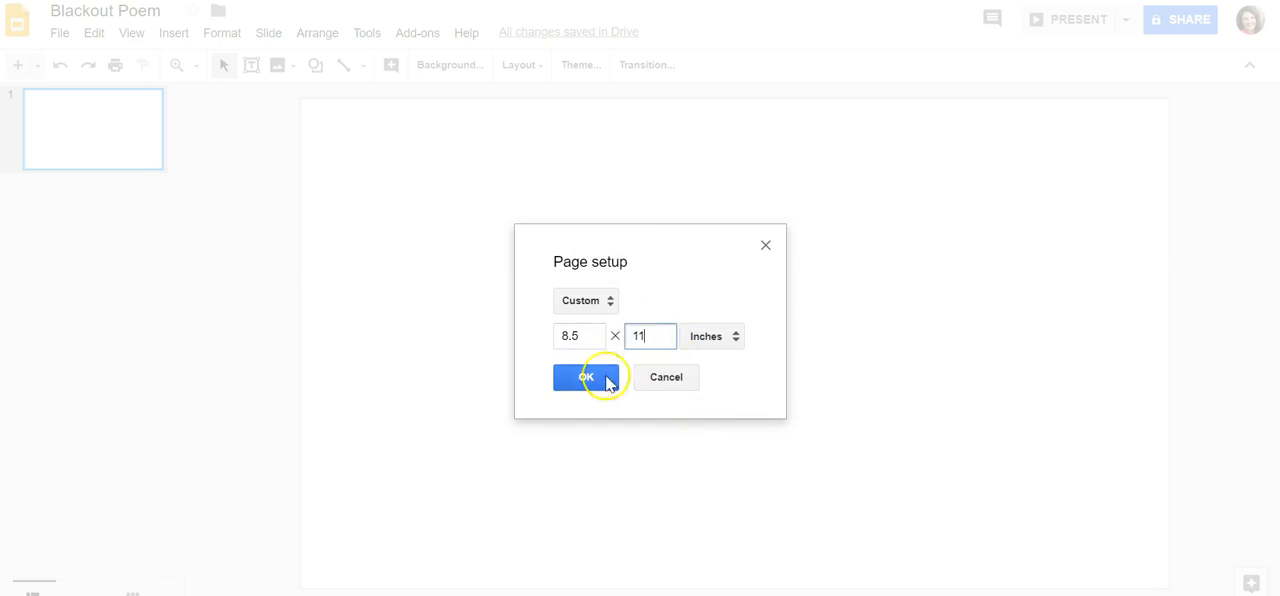
click(586, 377)
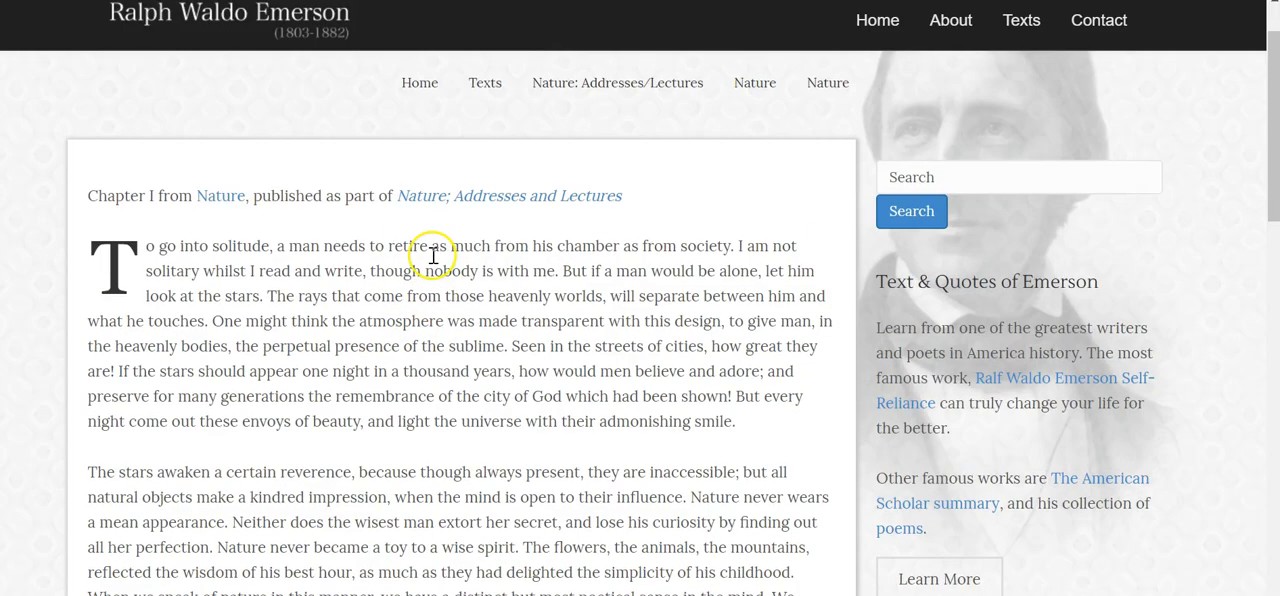
Scroll down Emerson's Nature, Chapter I page to reach the opening paragraphs
scroll(down, 3)
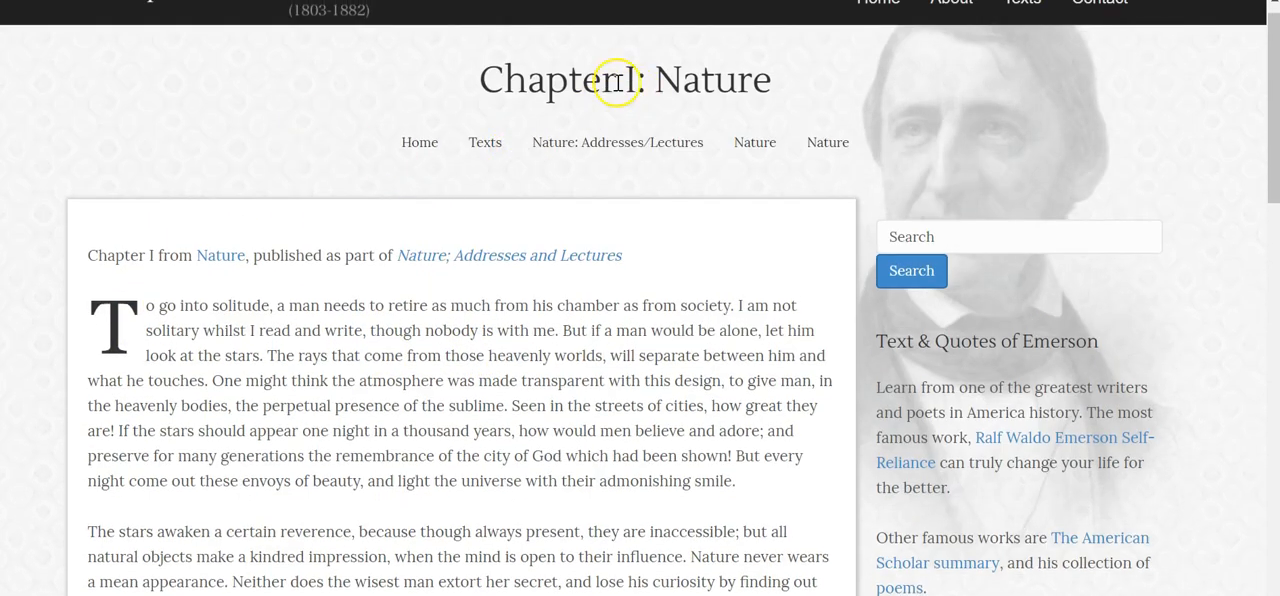
scroll(down, 3)
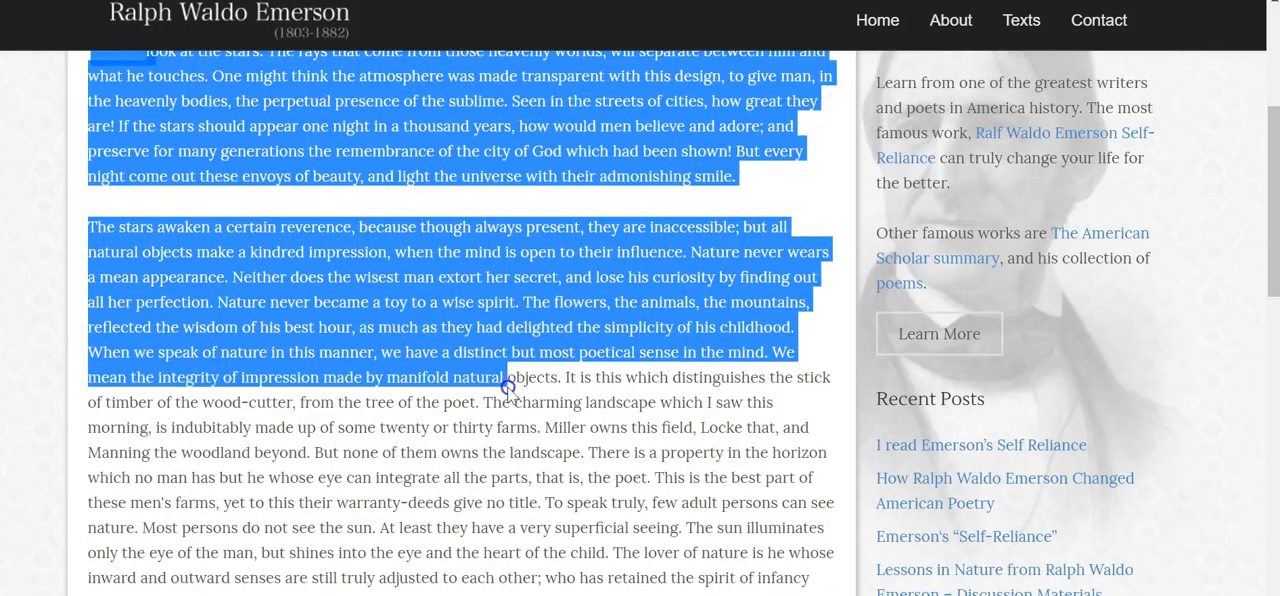
scroll(down, 3)
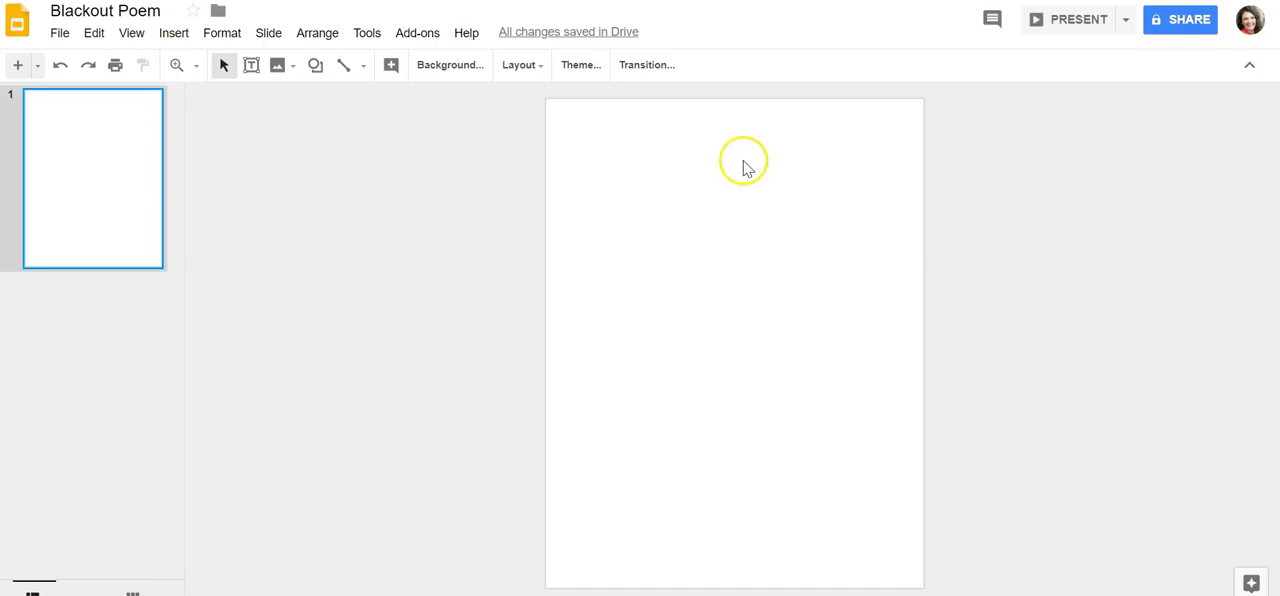
Add a text box to the slide and paste the copied Emerson passage into it
click(174, 32)
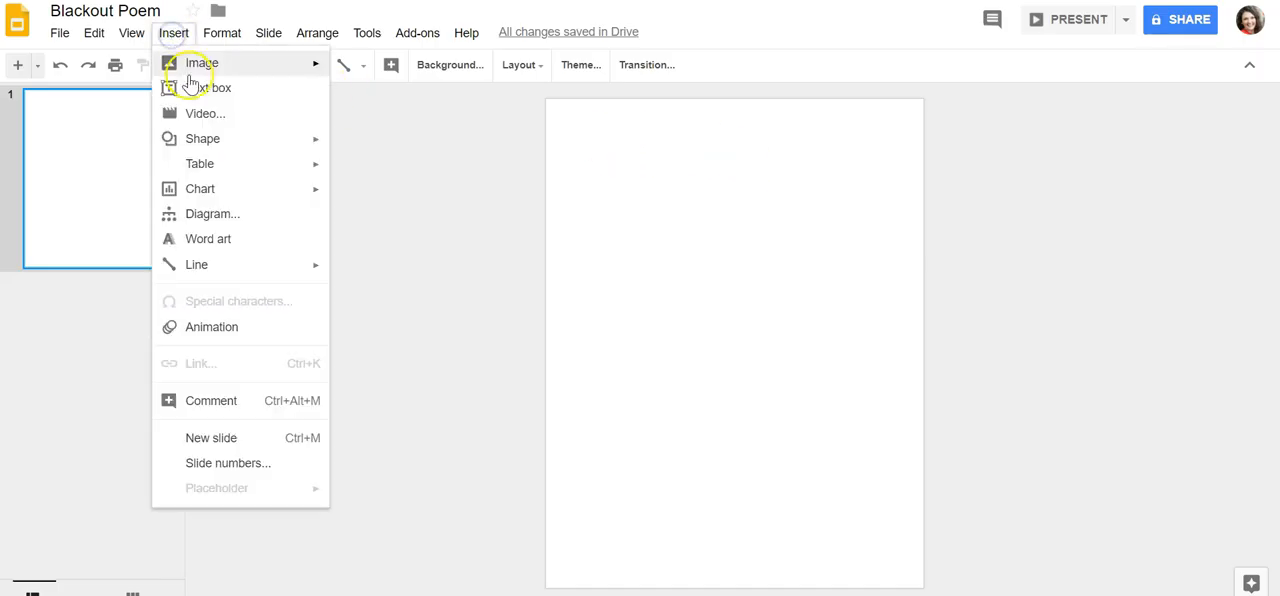
click(208, 87)
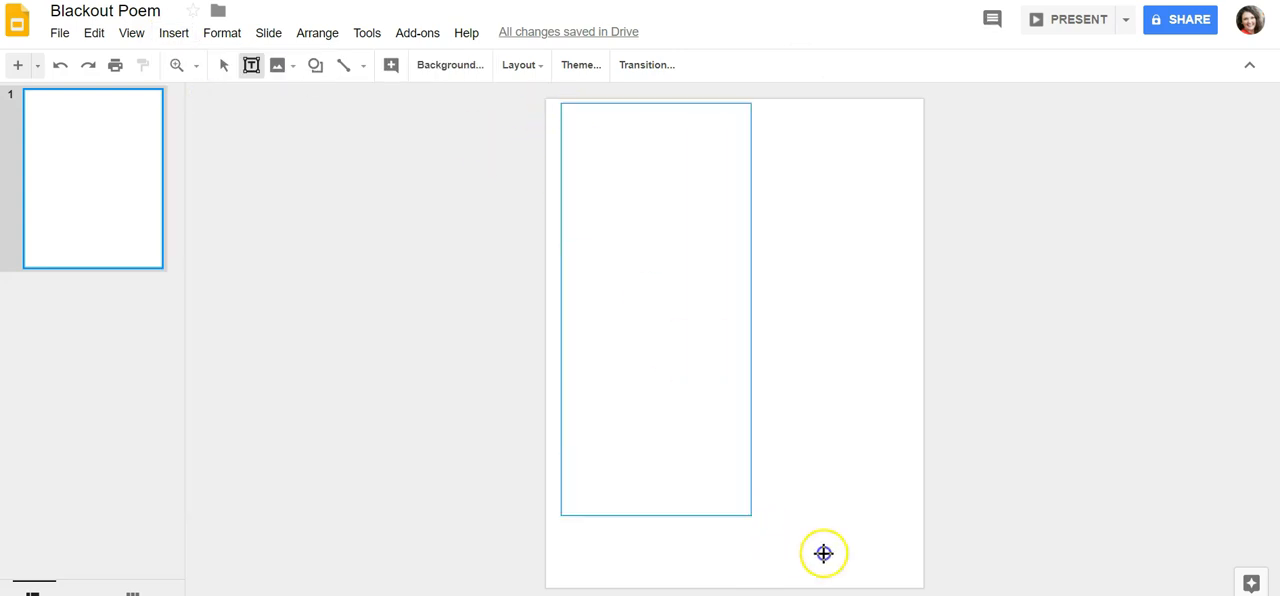
right_click(575, 120)
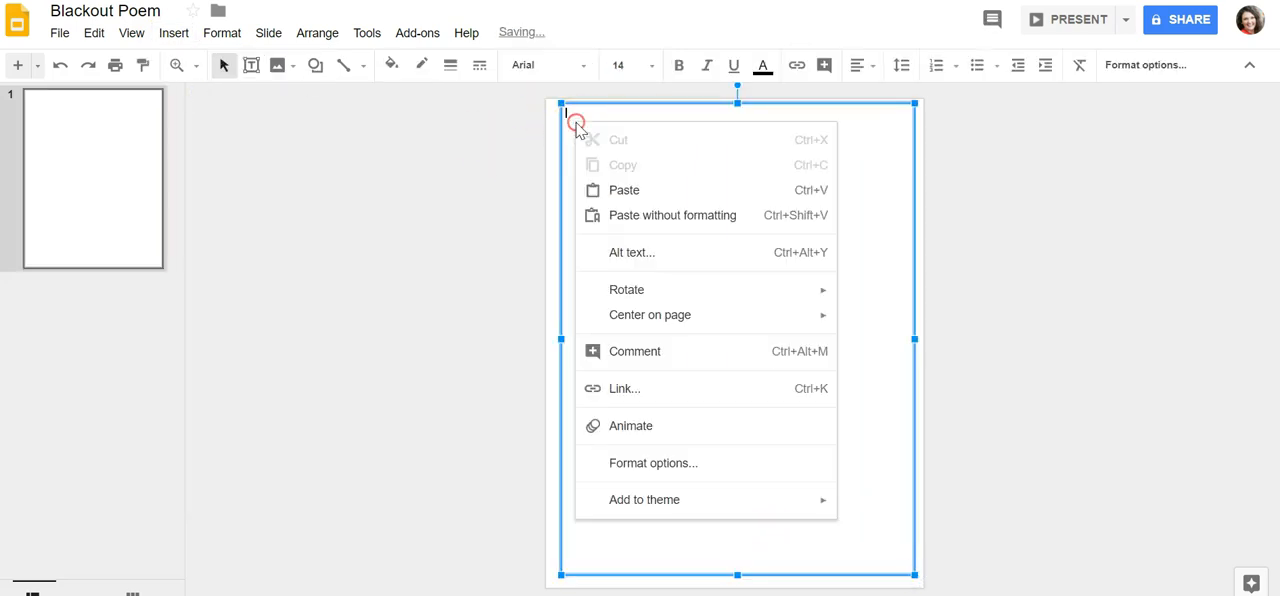
click(623, 189)
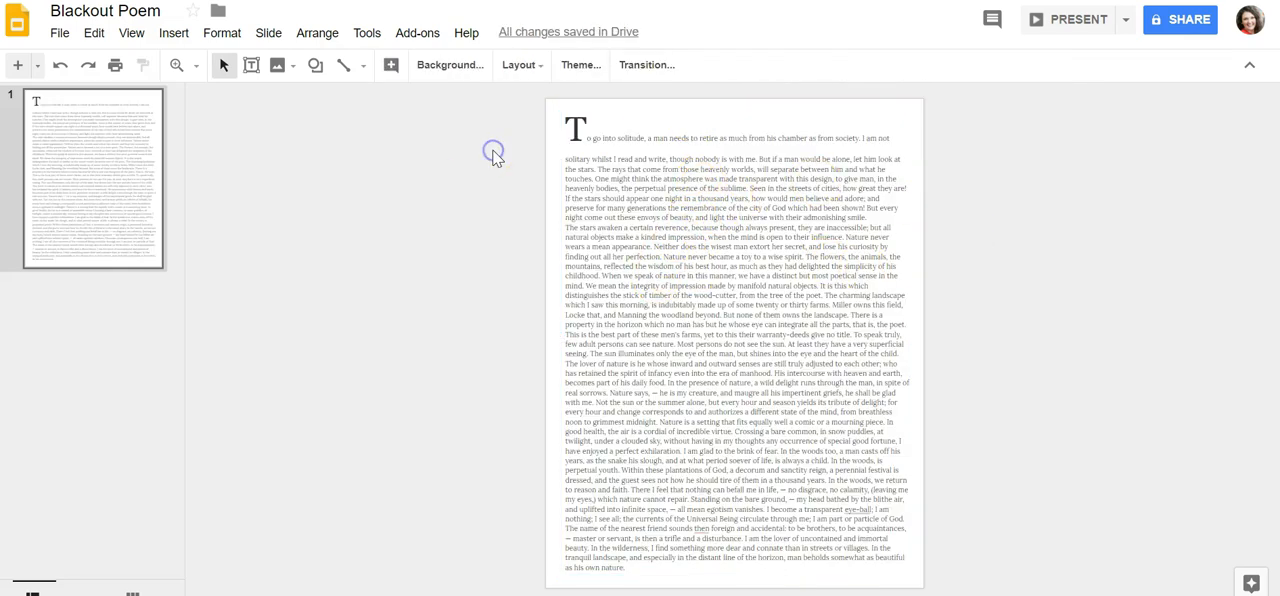
Set the slide background to black and start recolouring the passage text
click(449, 64)
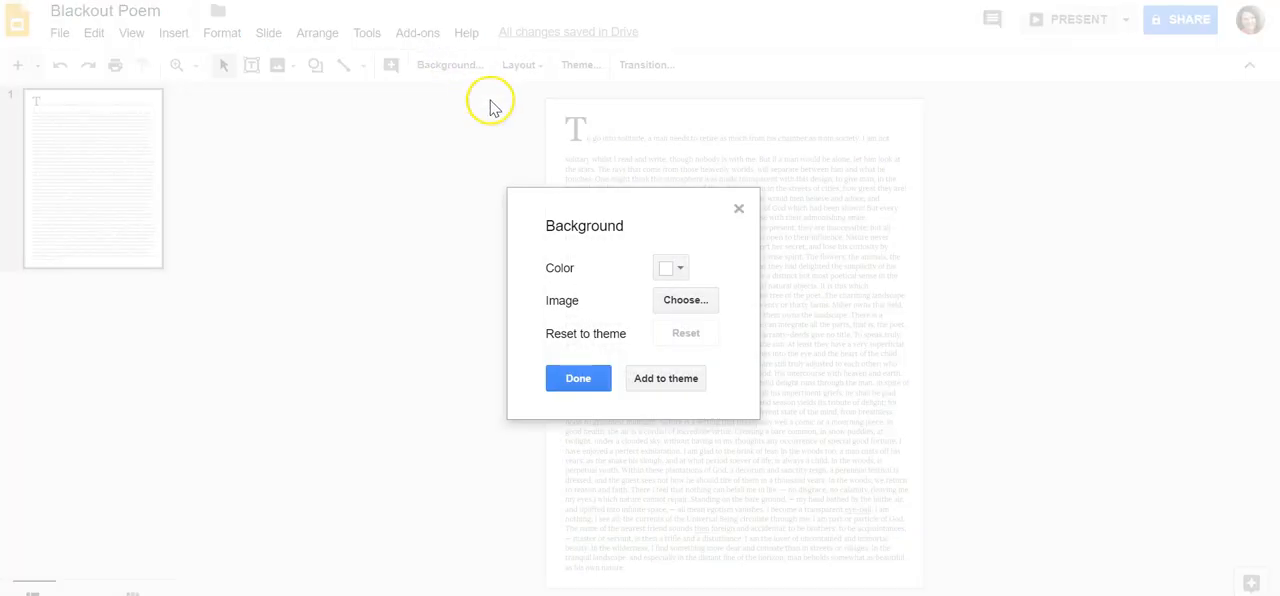
click(578, 378)
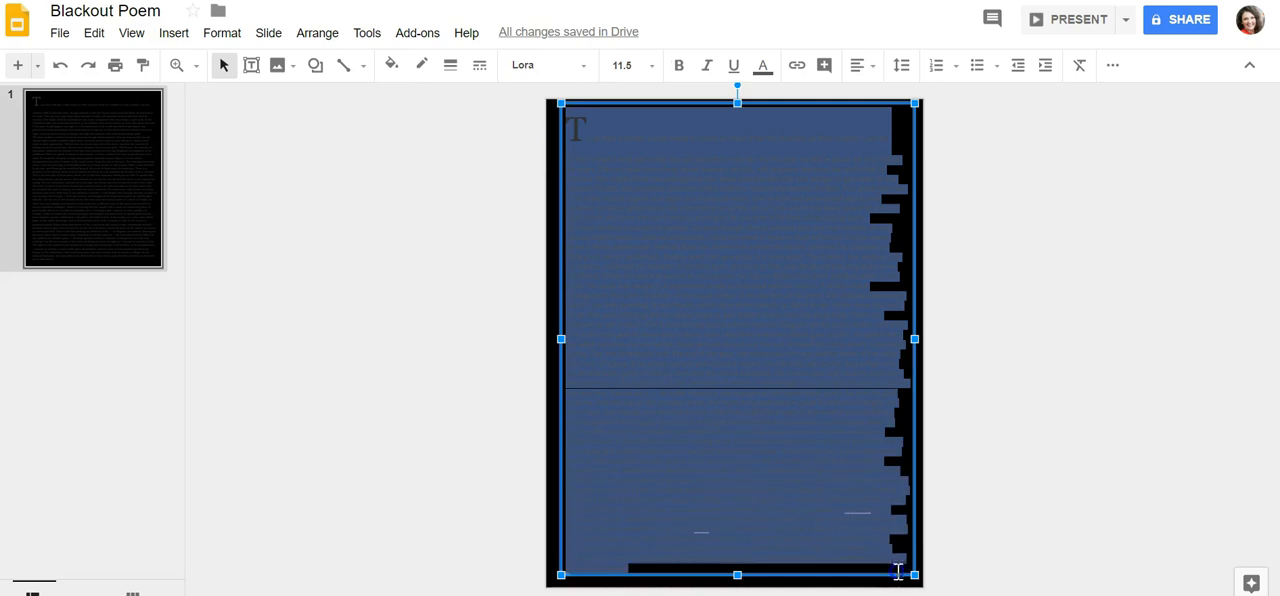
mouse_move(763, 65)
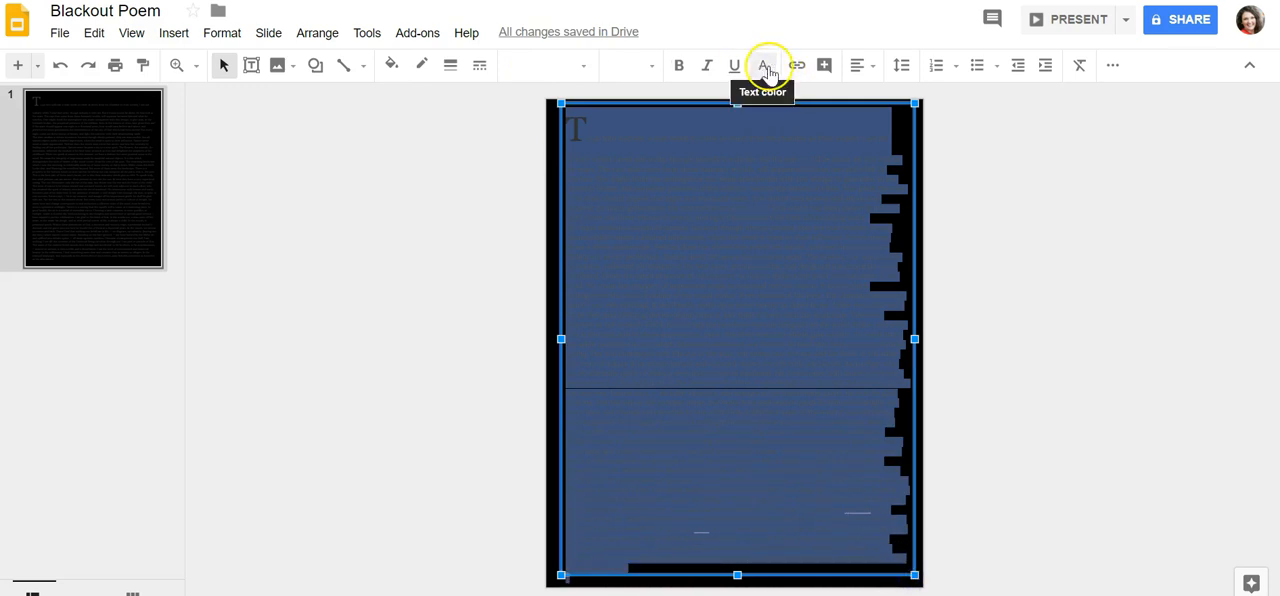
click(763, 65)
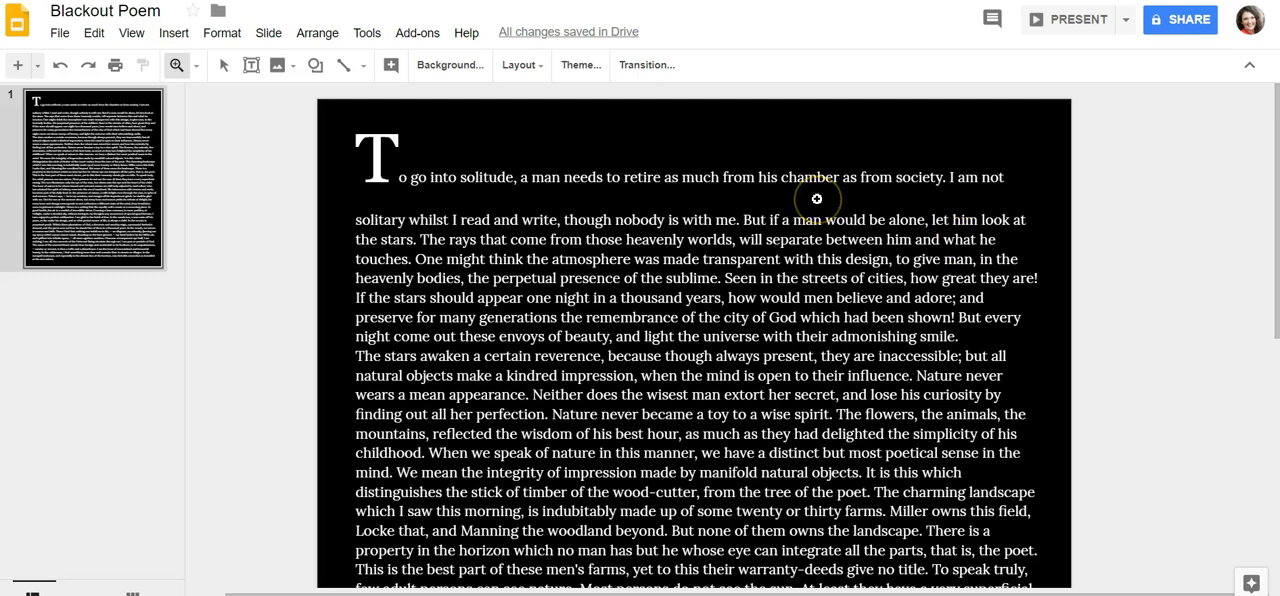
mouse_move(790, 175)
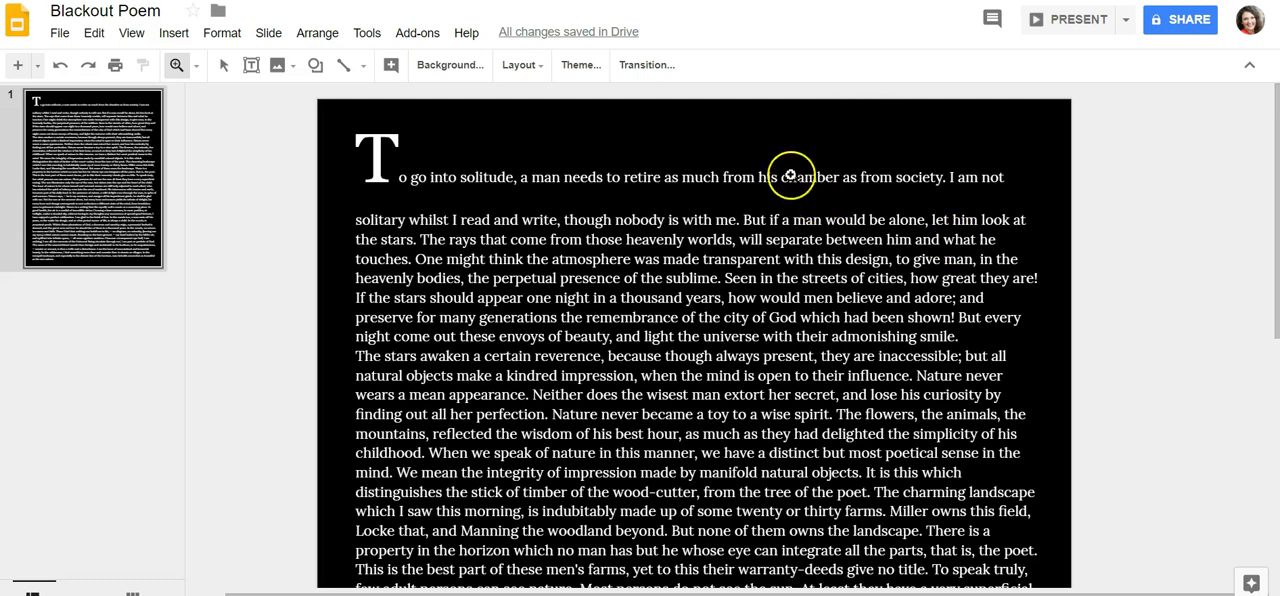
mouse_move(528, 247)
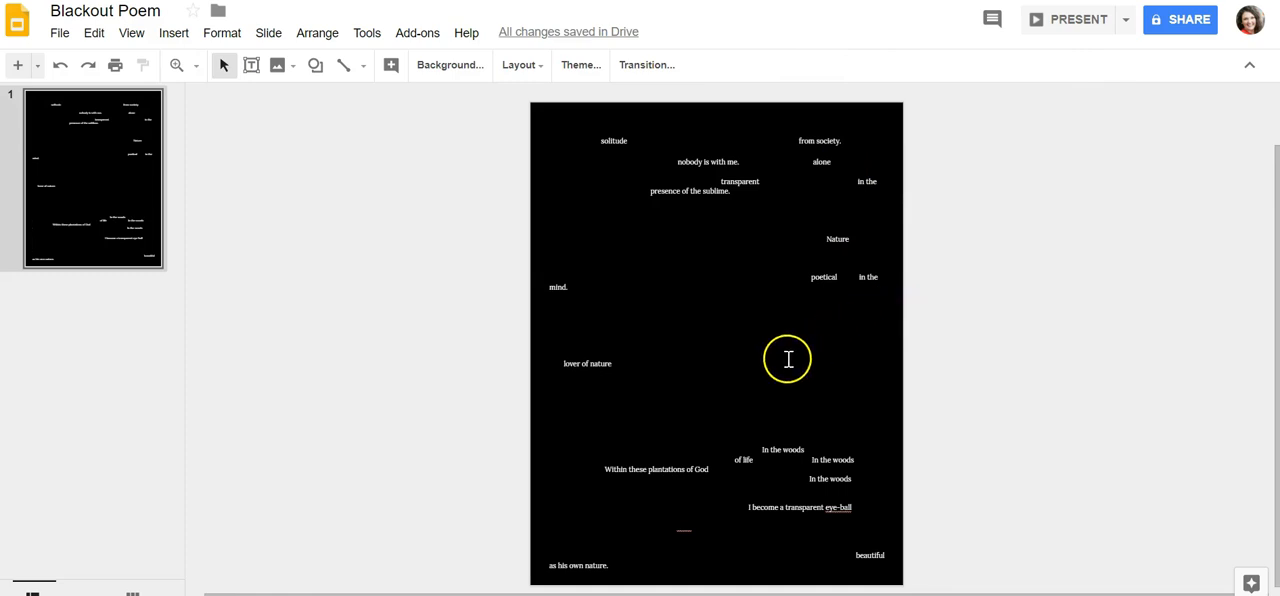
mouse_move(838, 450)
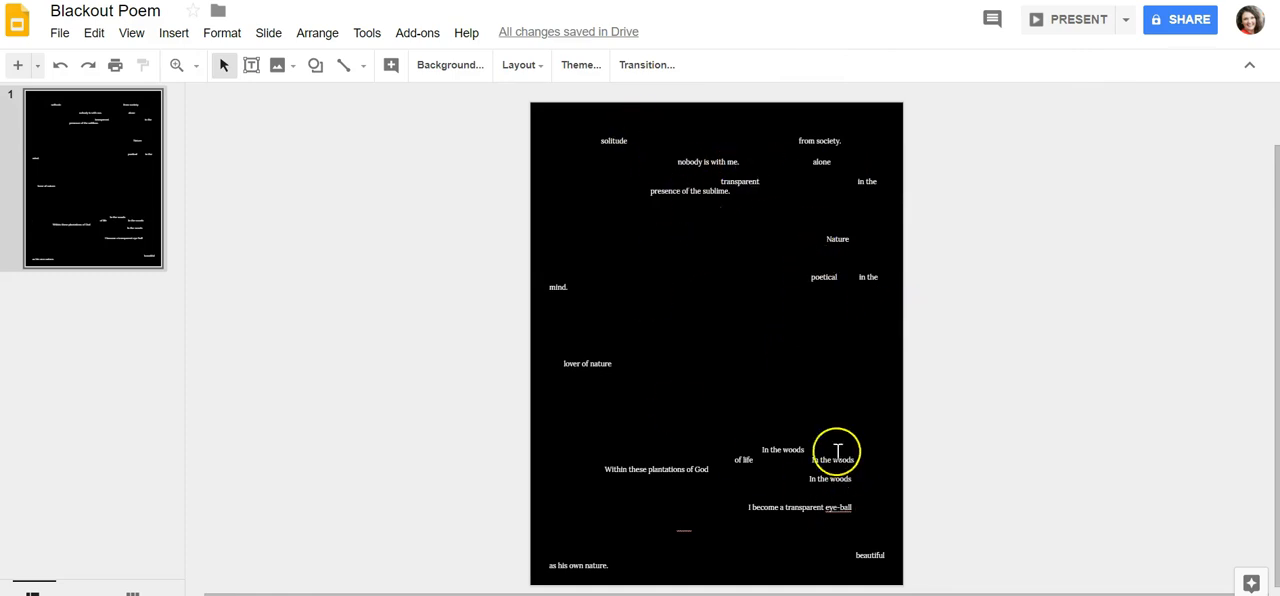
mouse_move(758, 463)
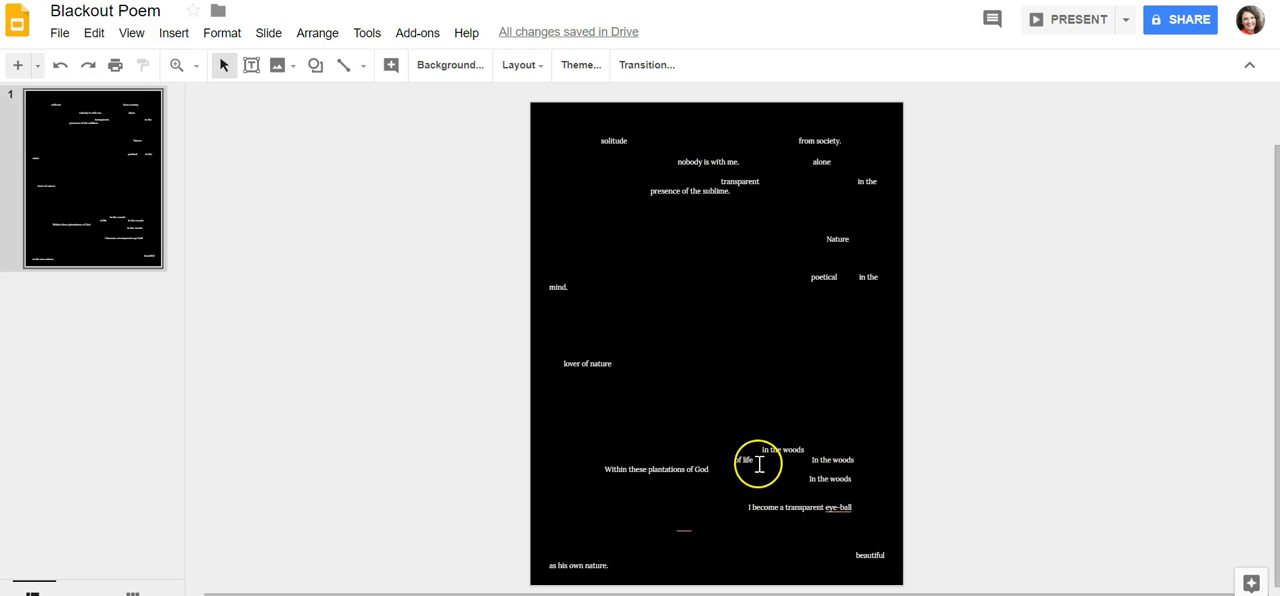
mouse_move(705, 221)
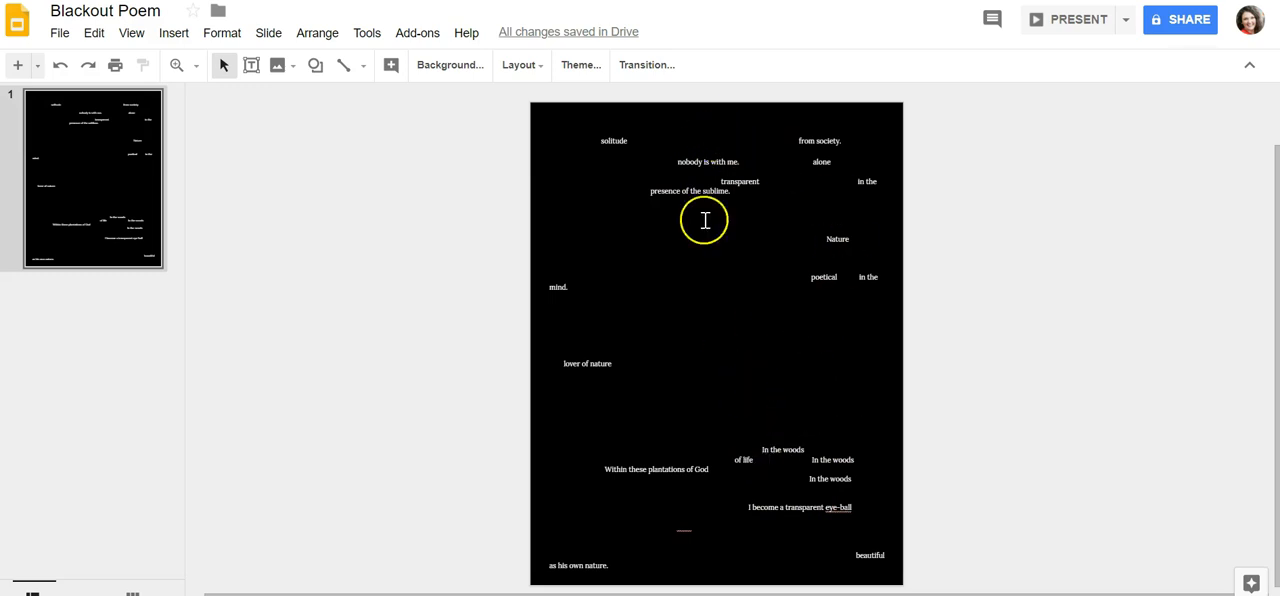
mouse_move(787, 156)
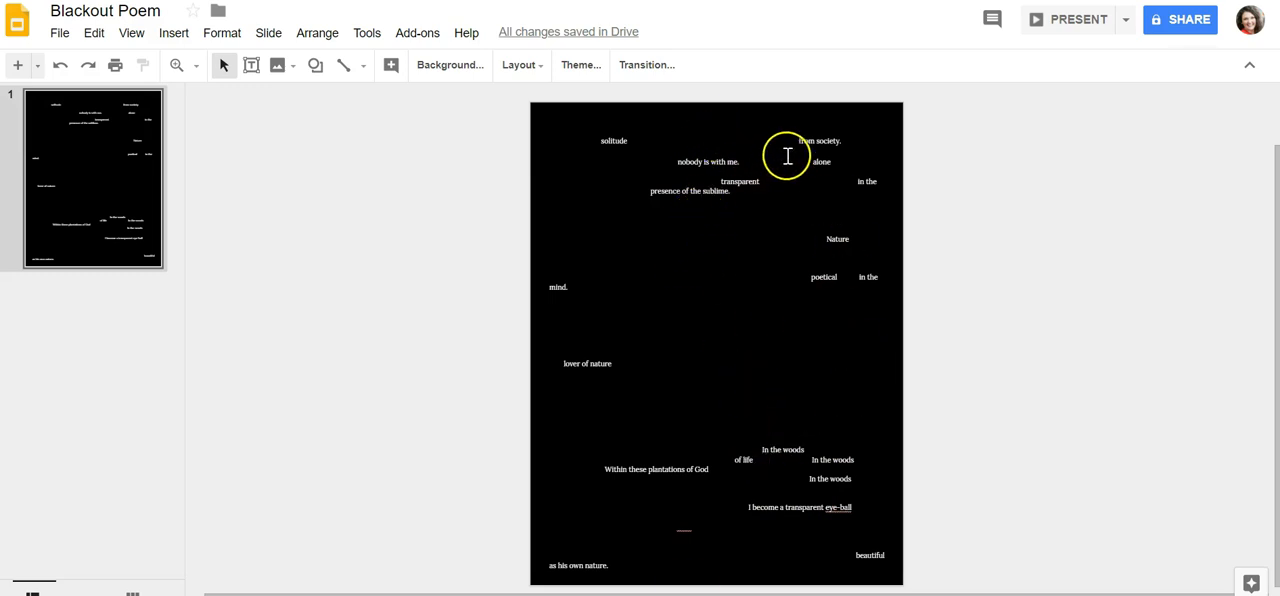
mouse_move(910, 148)
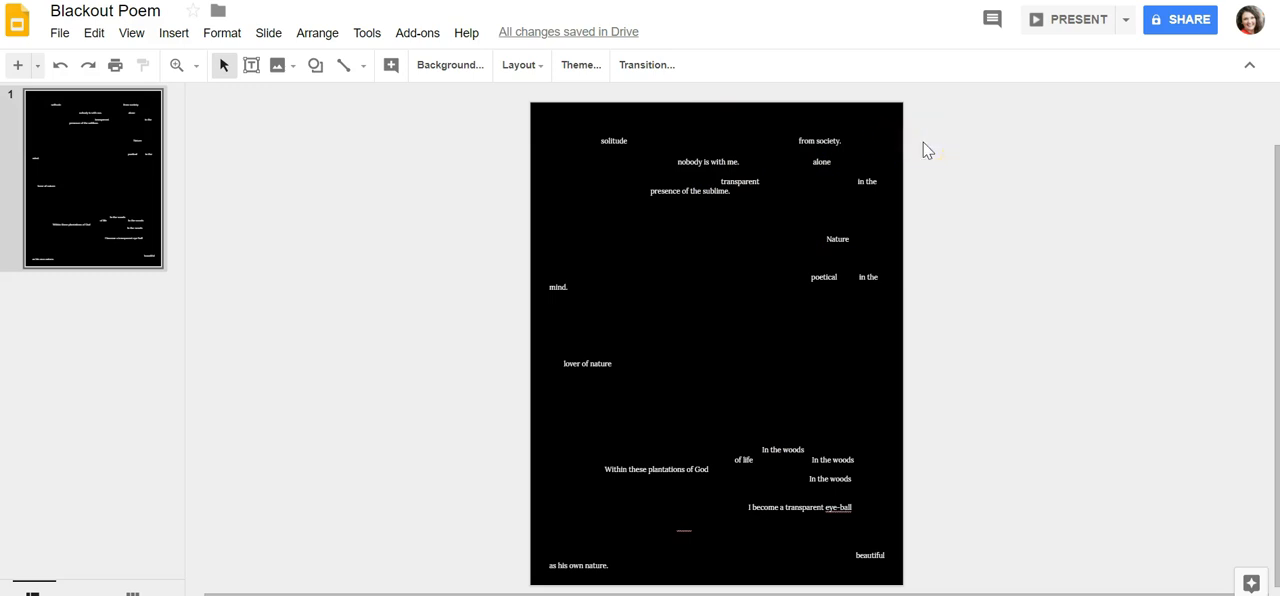
mouse_move(933, 283)
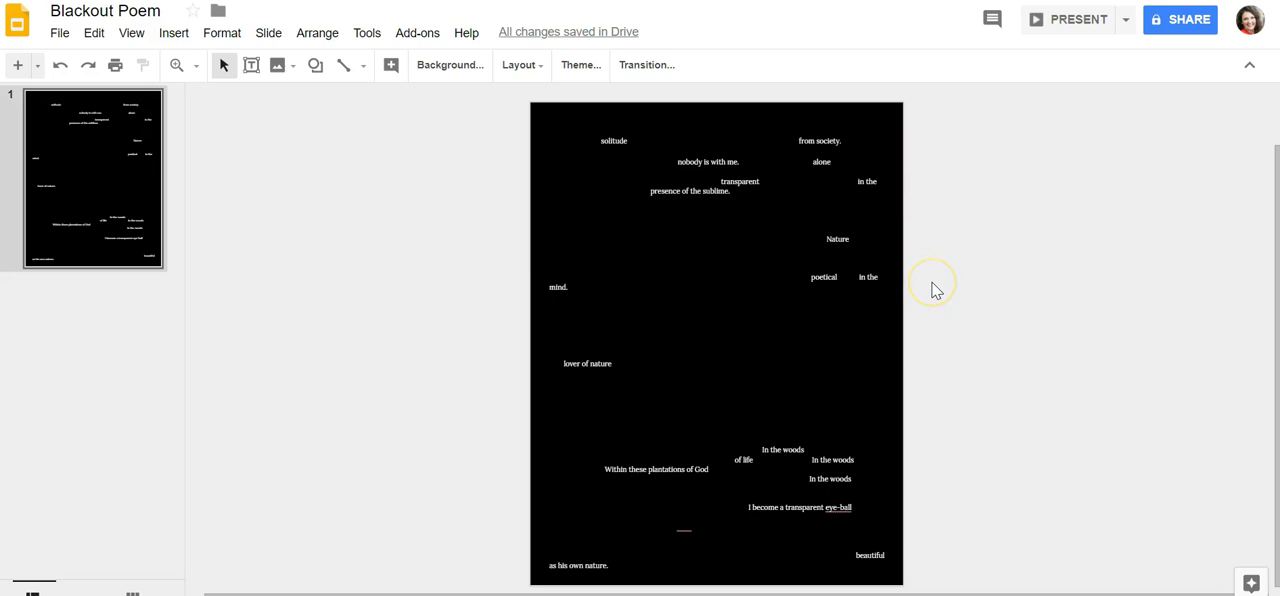
mouse_move(1028, 218)
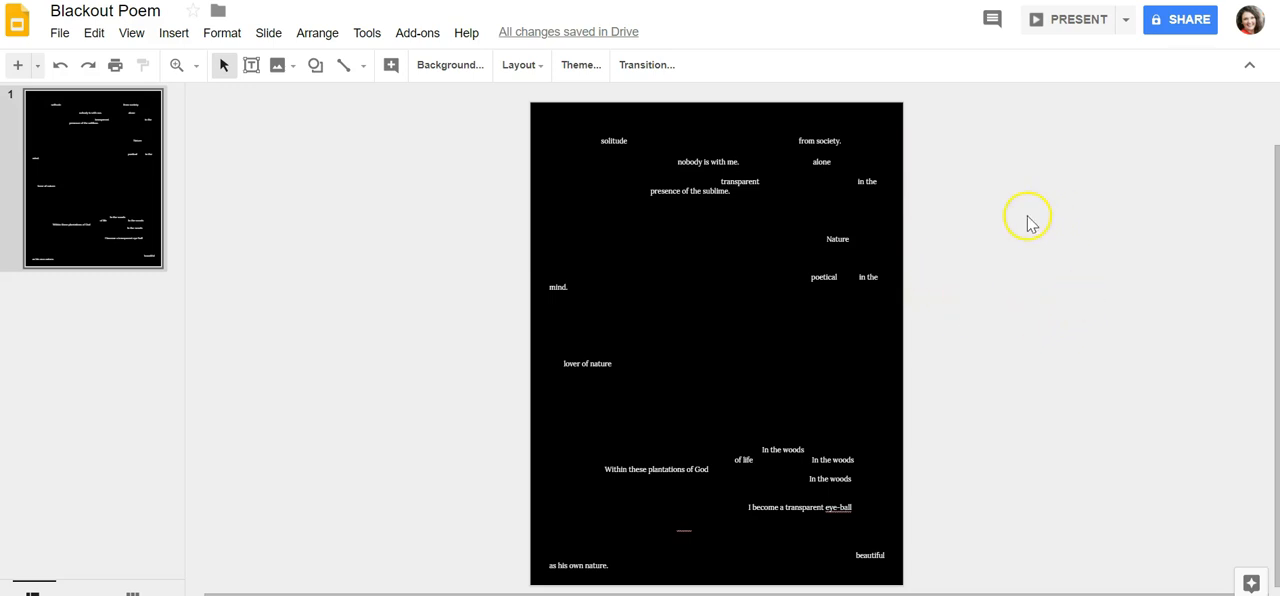
mouse_move(614, 210)
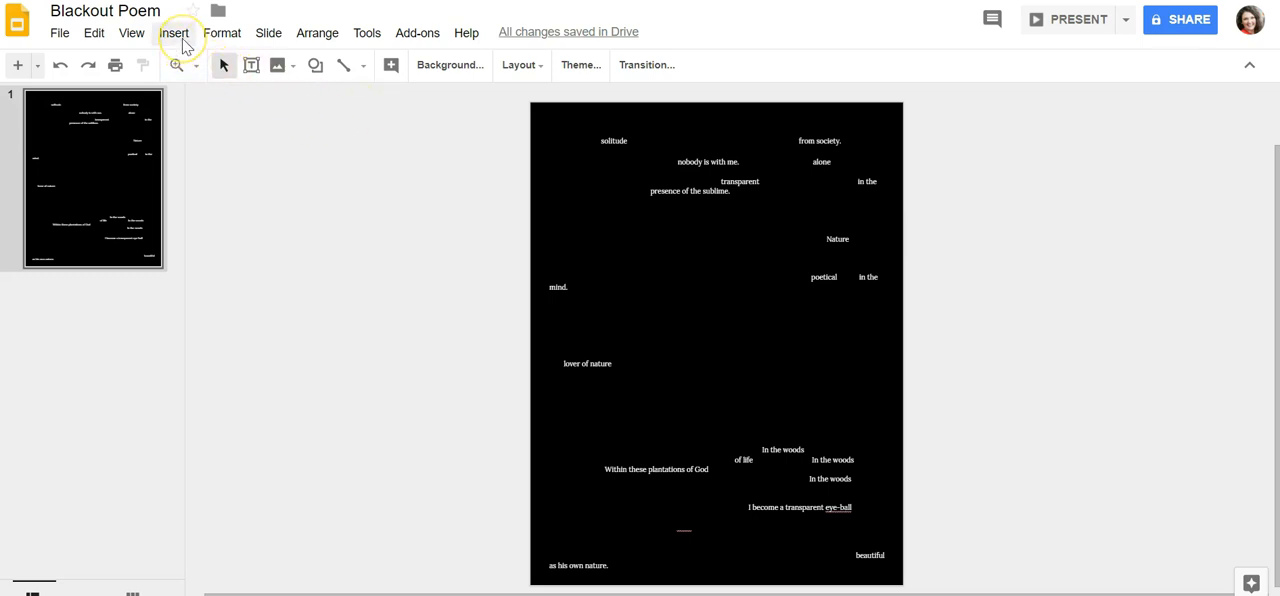
Bring up the Google Images web search panel from the Insert Image menu
click(174, 32)
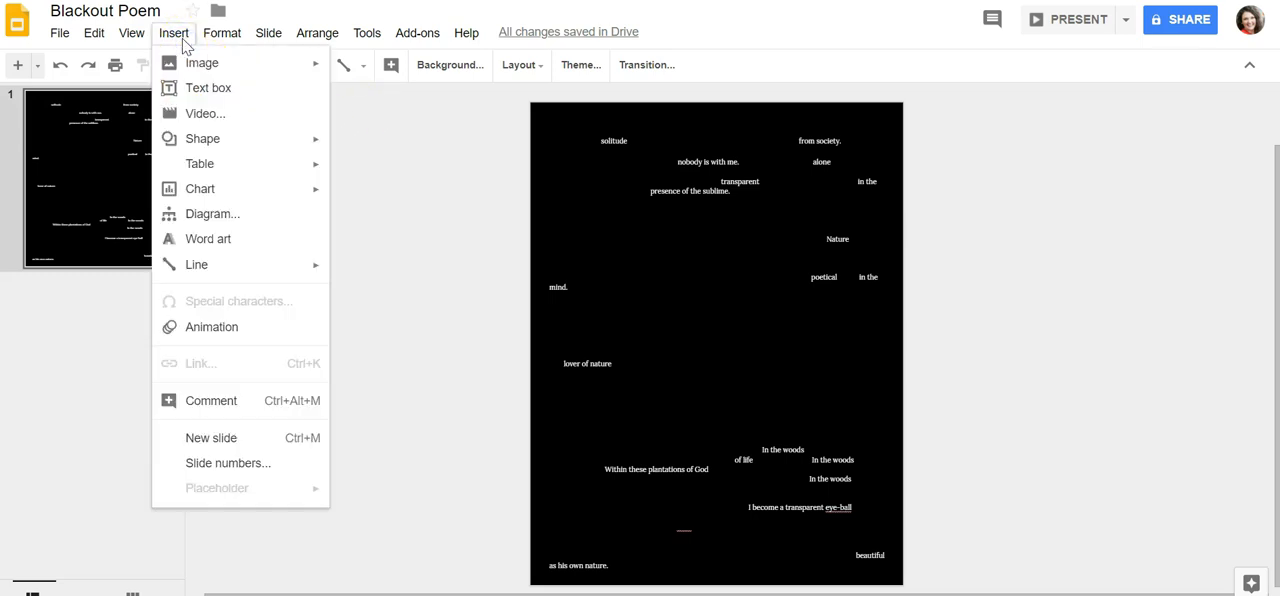
click(202, 63)
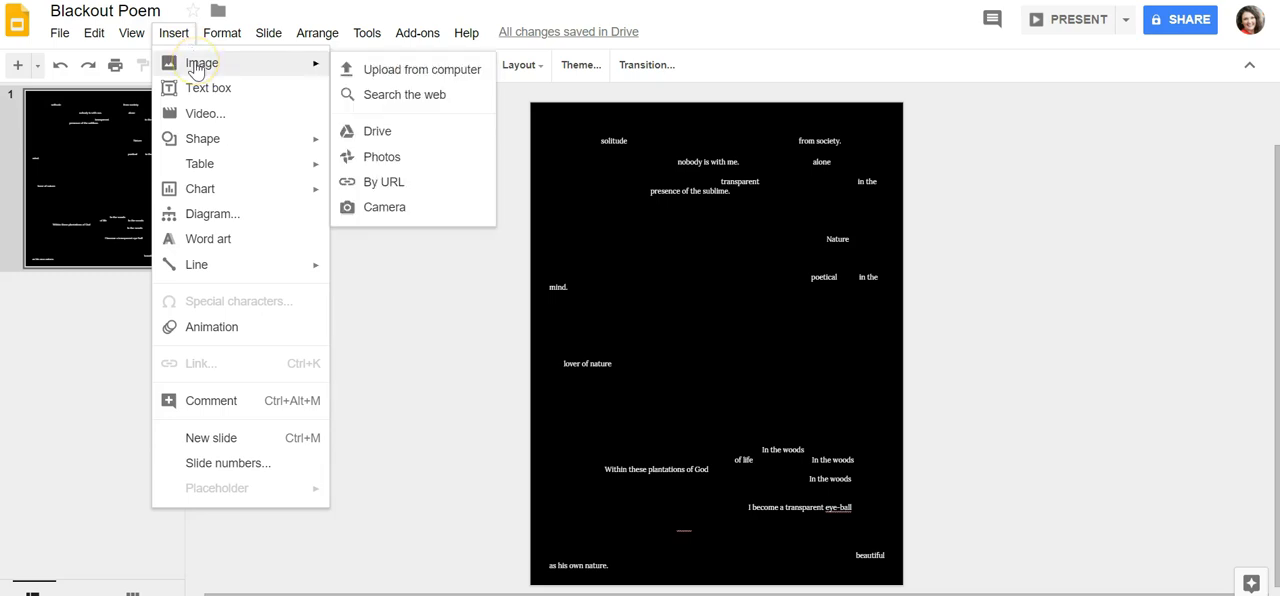
click(404, 94)
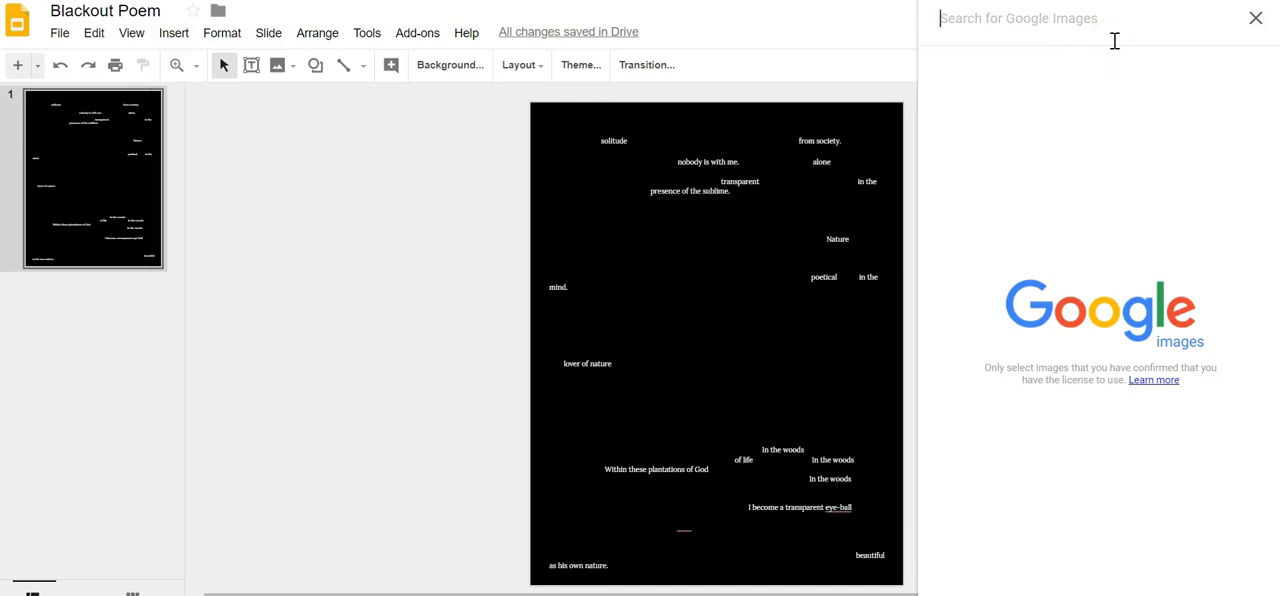
Search images for 'nature' and 'leaf png', then insert the tree-in-hand picture
text(nature)
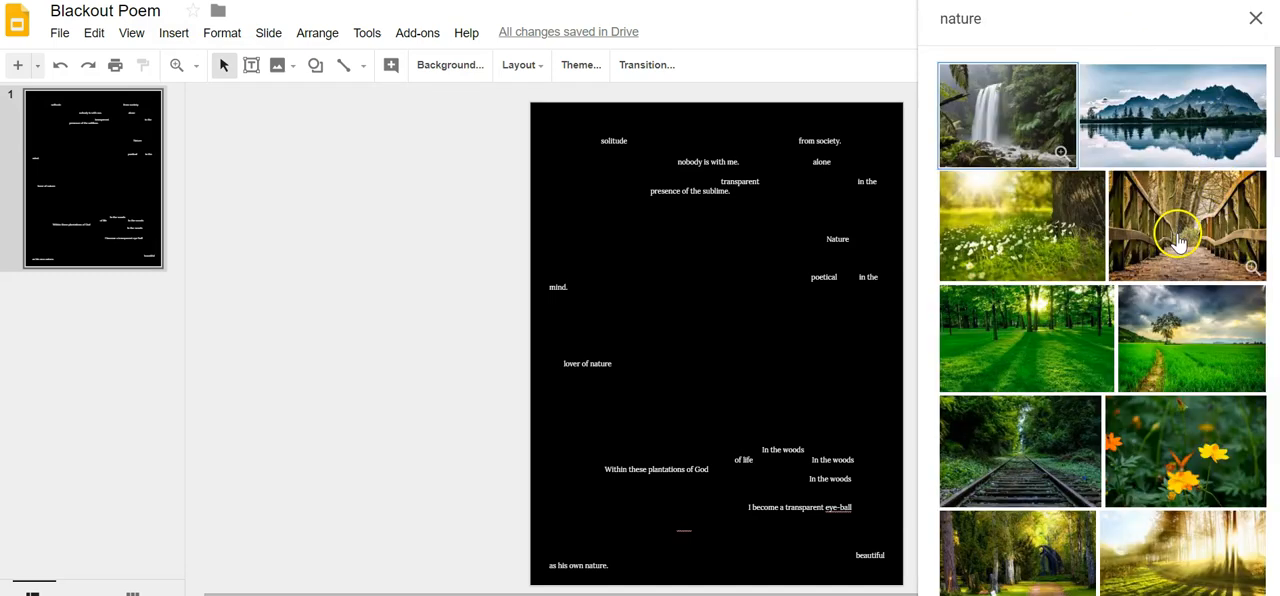
scroll(down, 3)
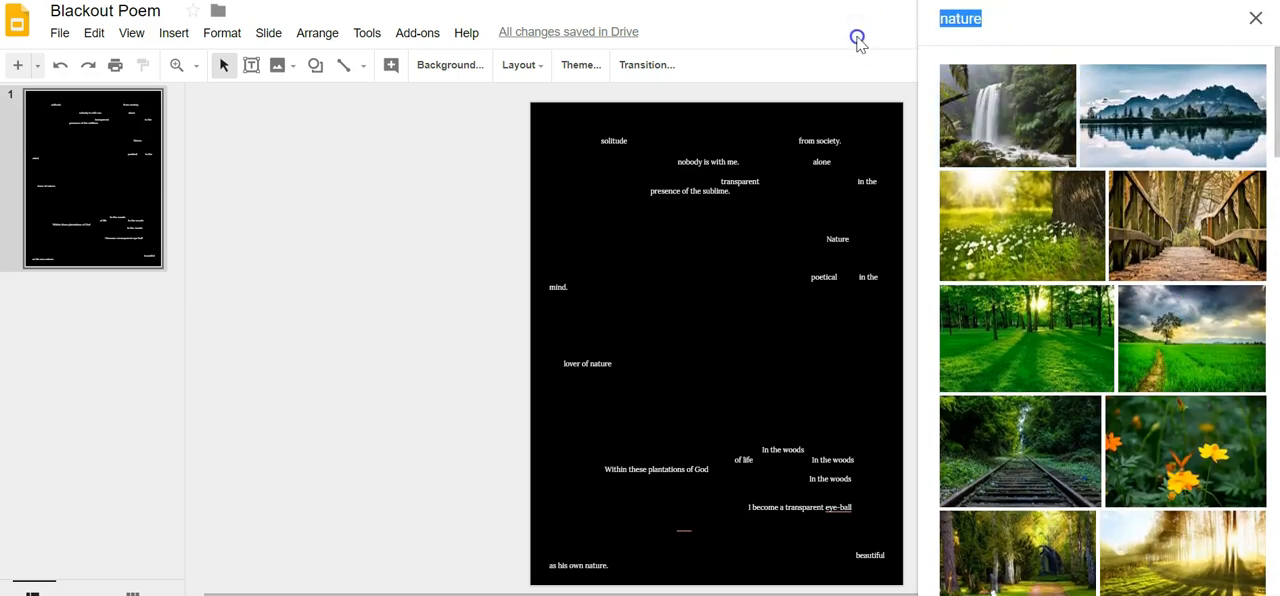
text(leaf png)
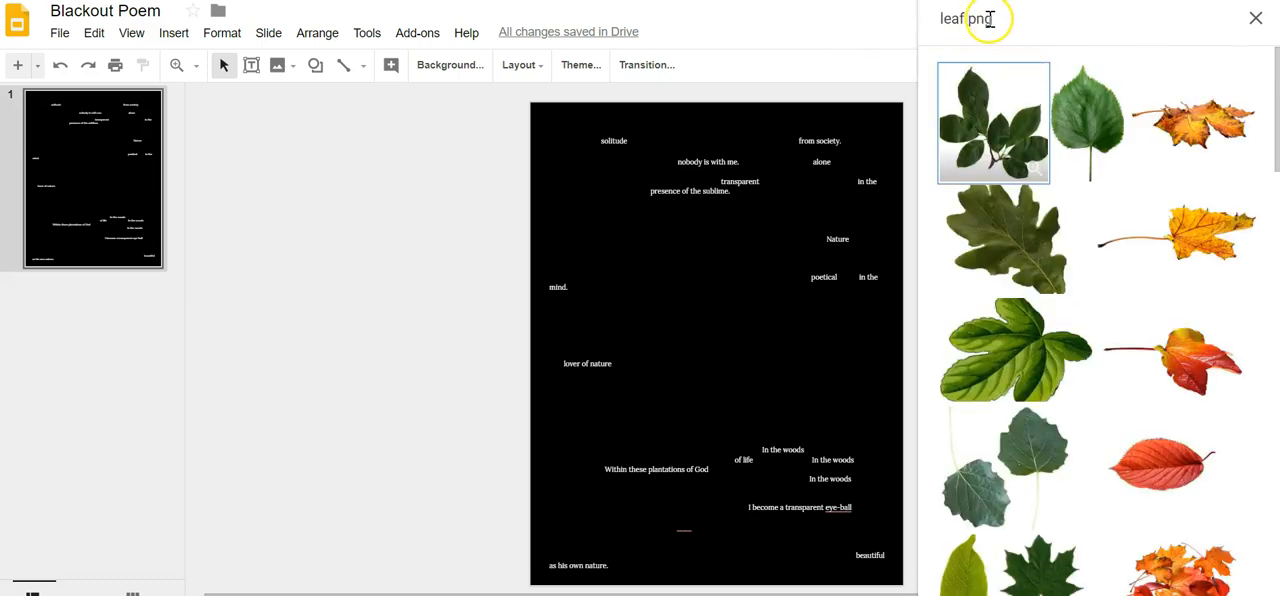
mouse_move(1100, 113)
text(tree)
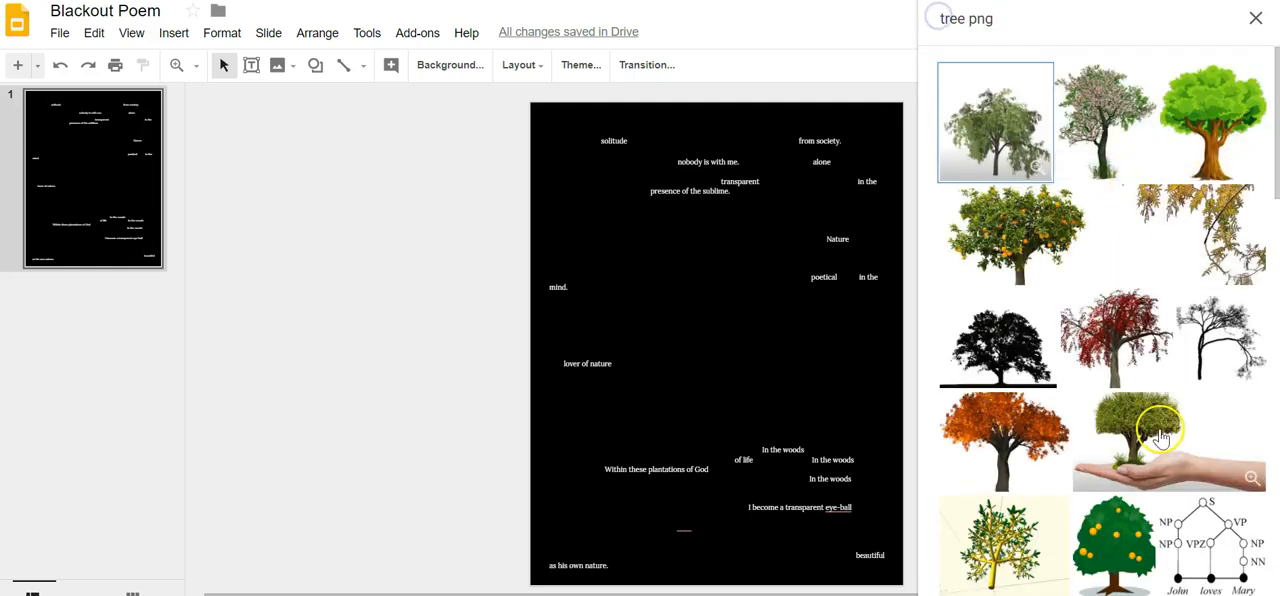
click(1160, 440)
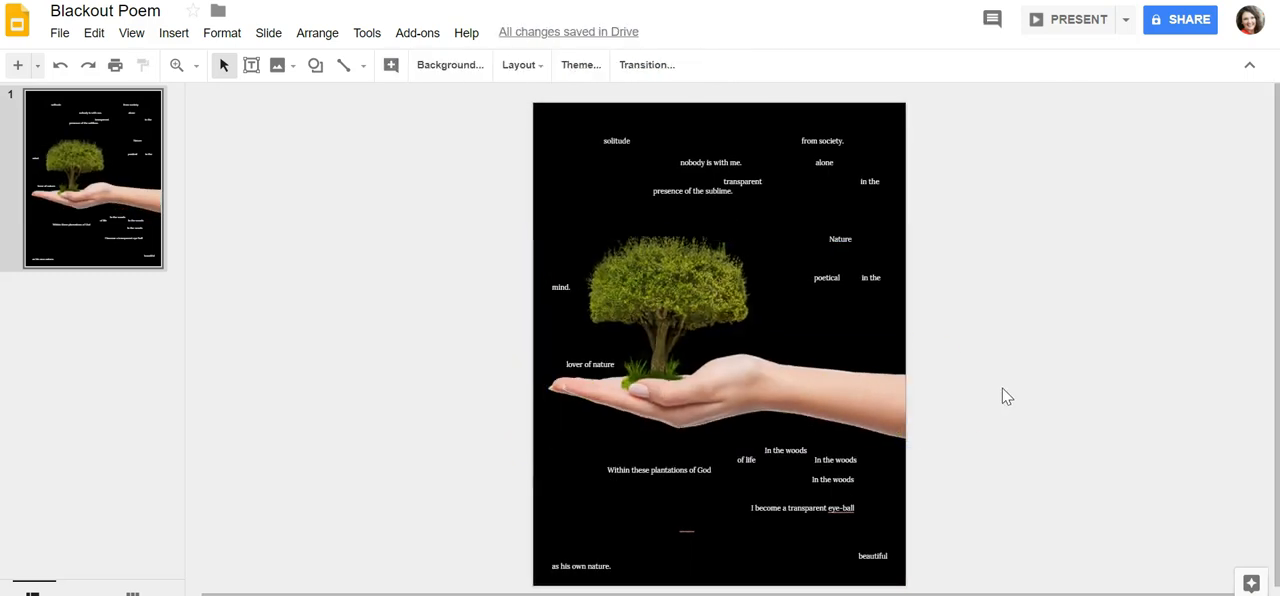
mouse_move(1048, 383)
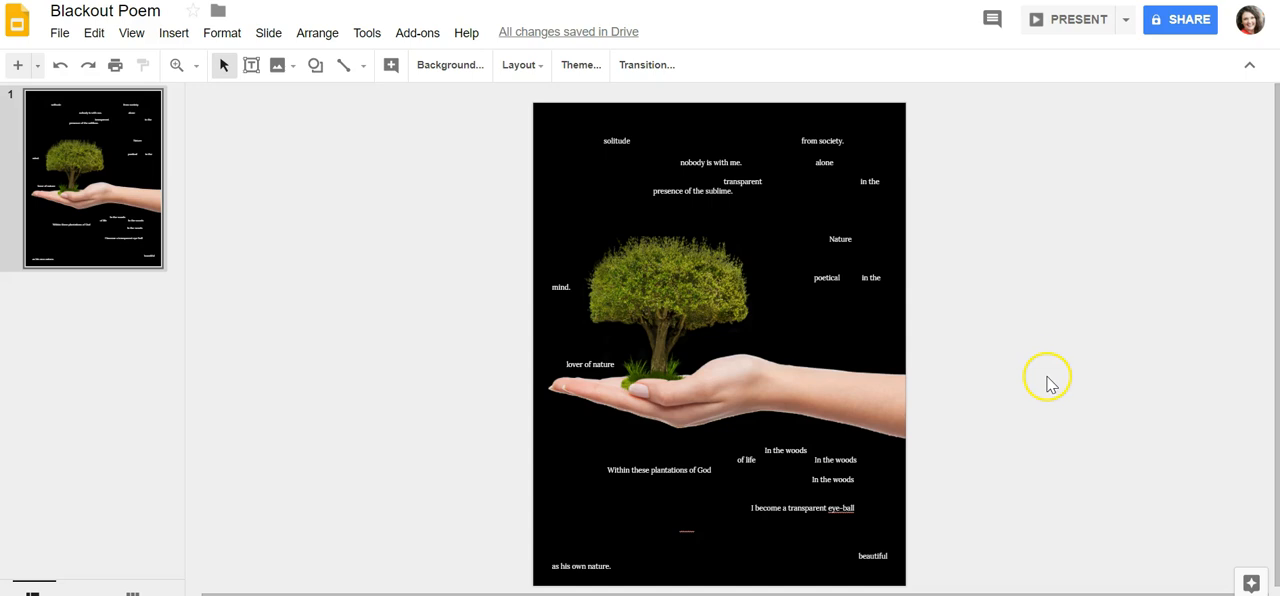
mouse_move(1091, 251)
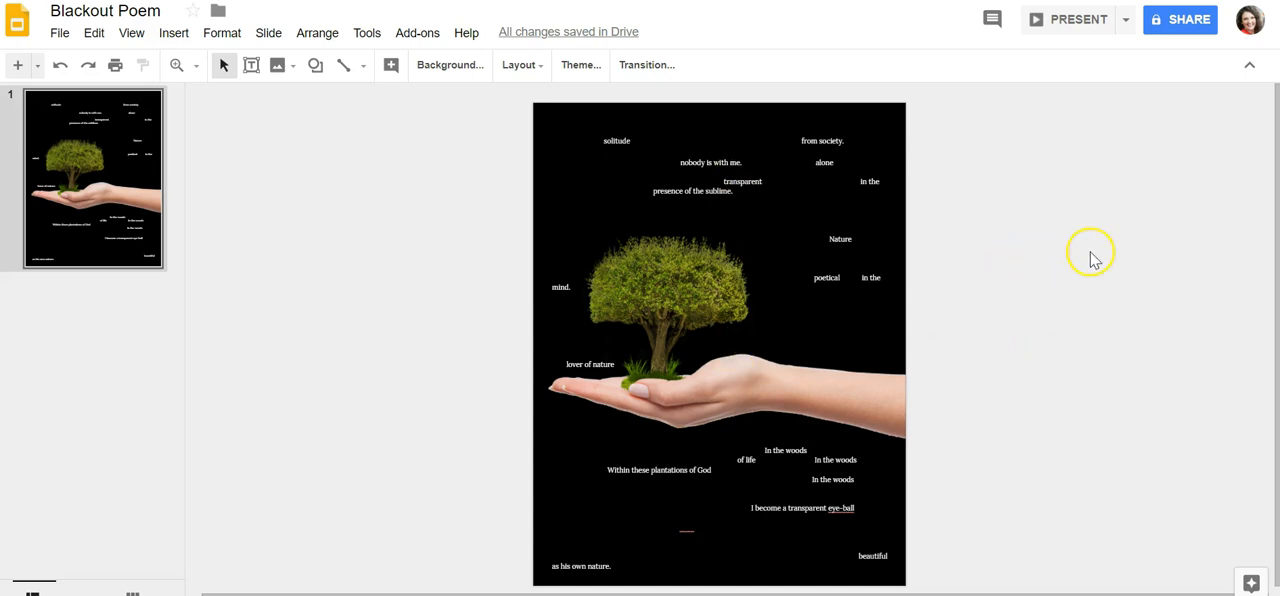